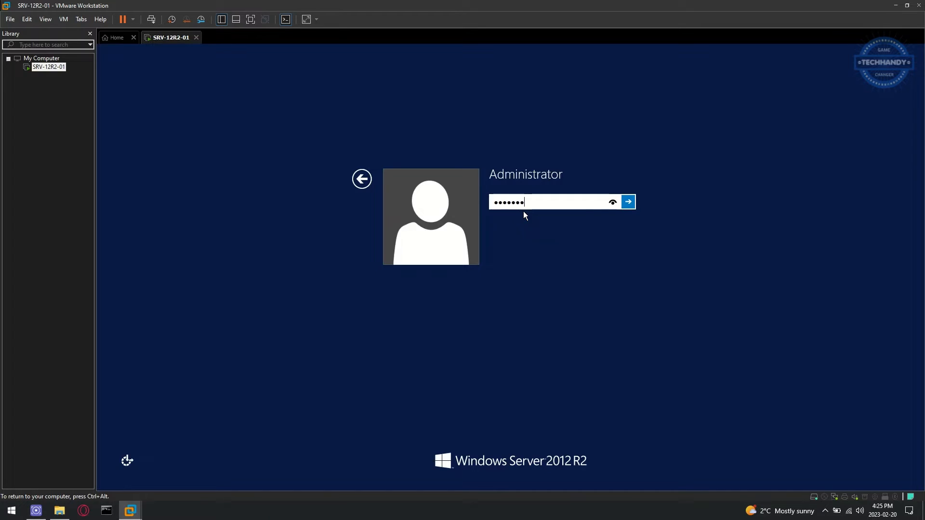
Step: Enter the Administrator password to sign in to the Windows Server guest
left_click(628, 201)
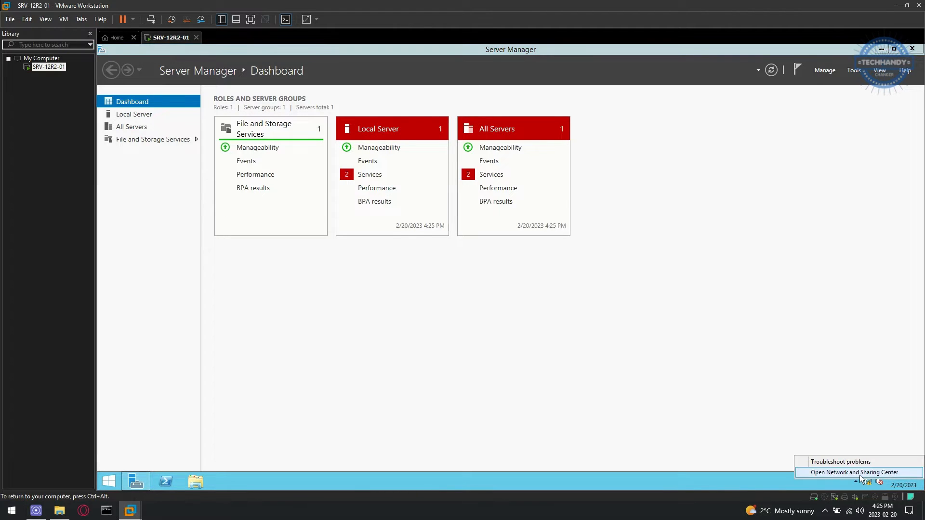
Step: Disable and re-enable the Ethernet0 adapter from the guest's Network Connections
left_click(853, 472)
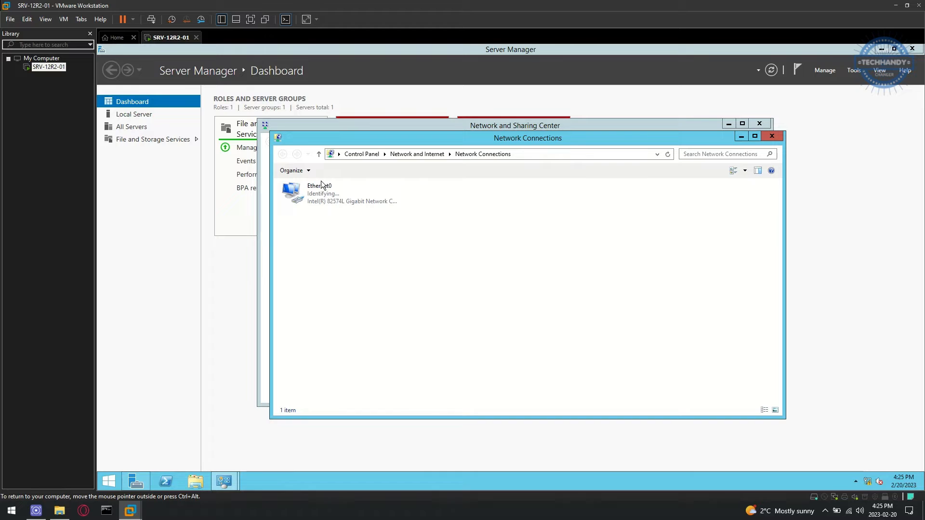
right_click(319, 192)
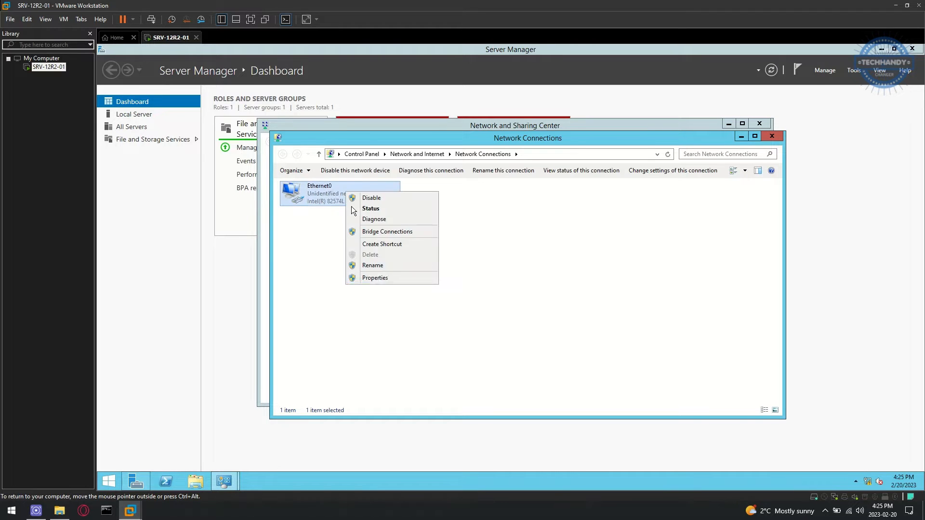
left_click(374, 278)
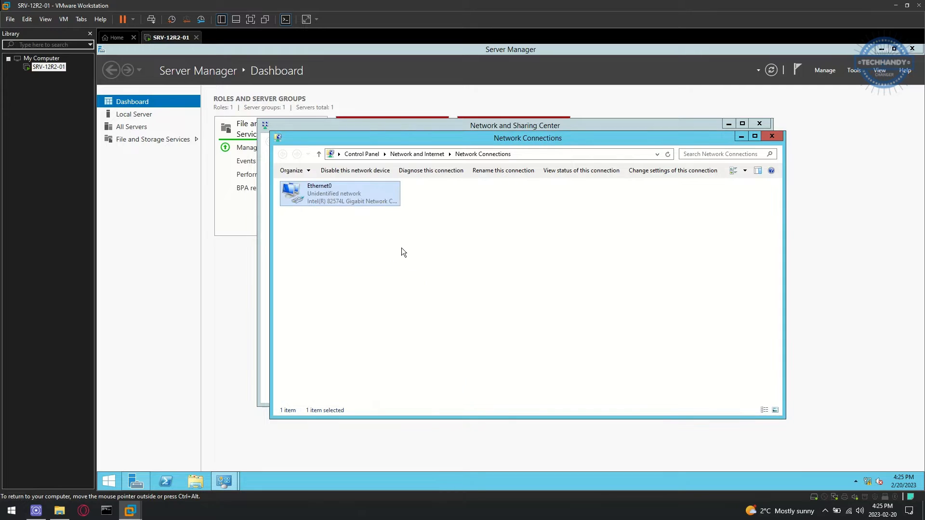
left_click(355, 171)
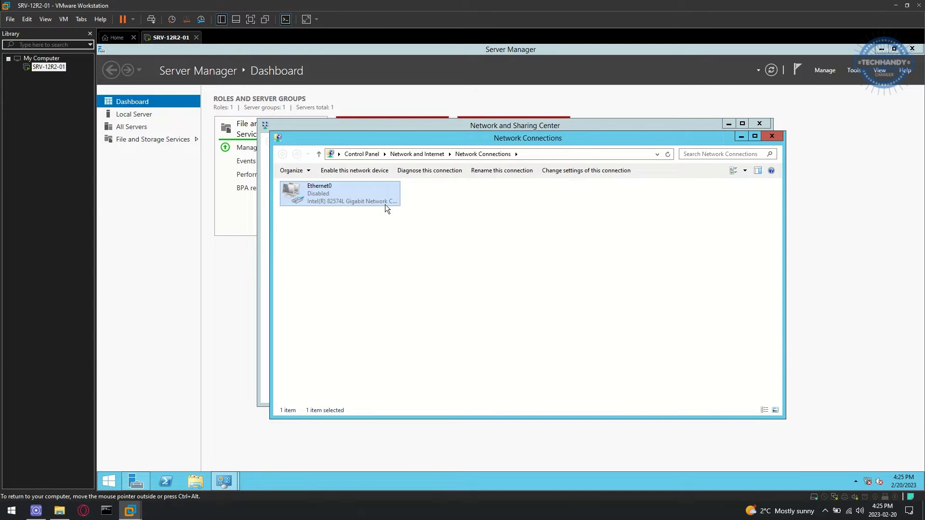
left_click(354, 171)
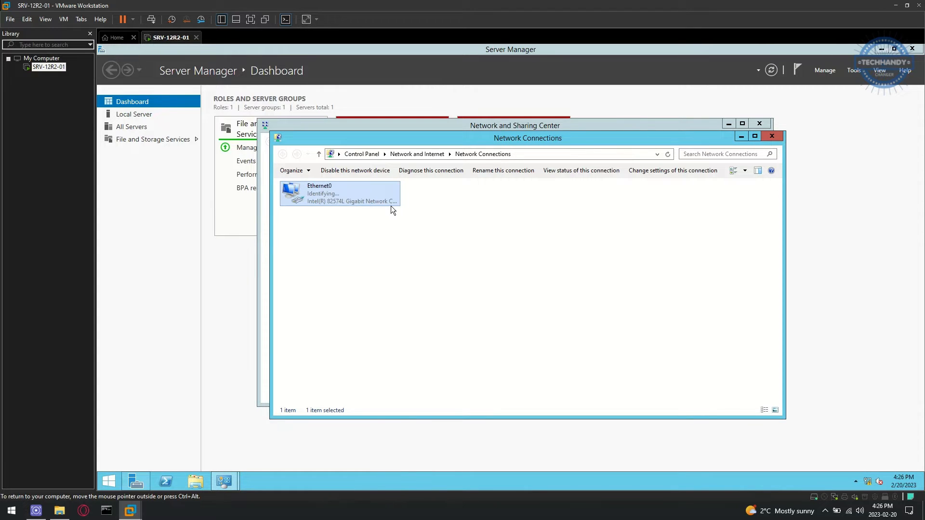
left_click(108, 481)
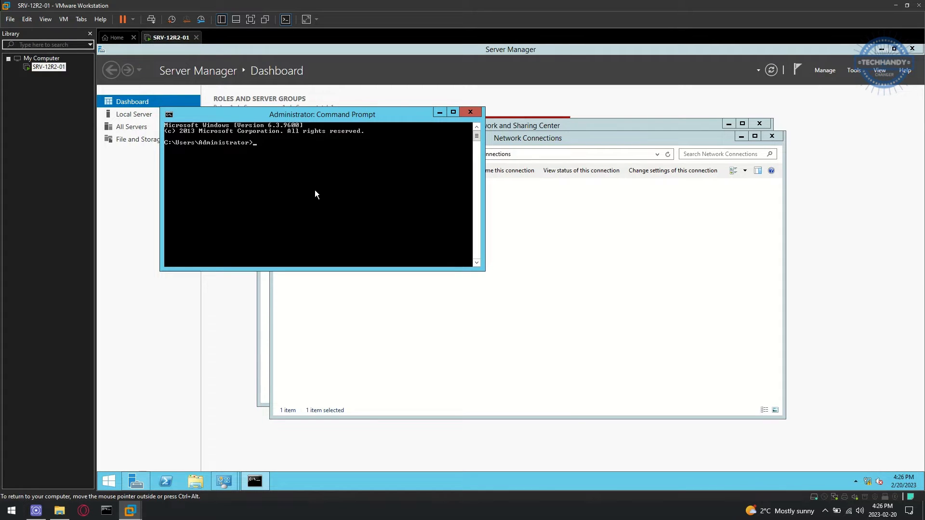
Step: Open an administrator Command Prompt and run ipconfig release and renew
type("ipconfig")
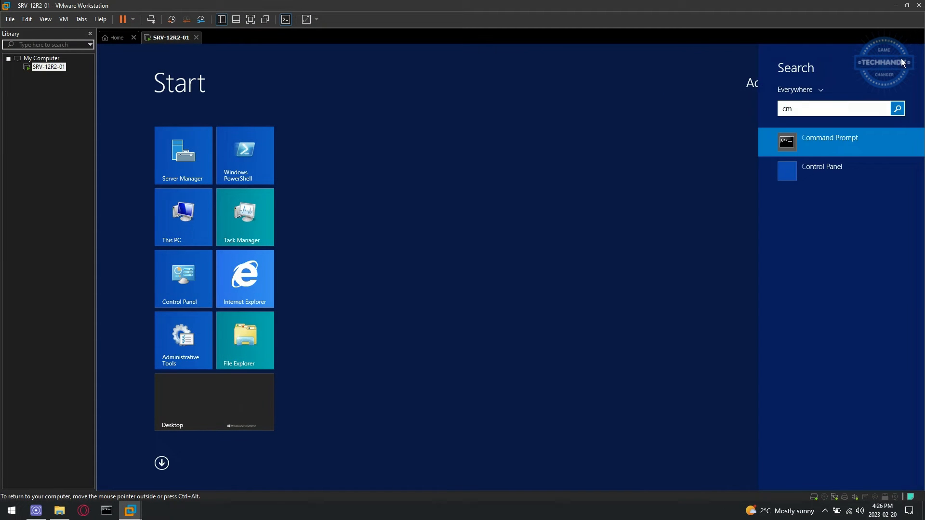
left_click(828, 138)
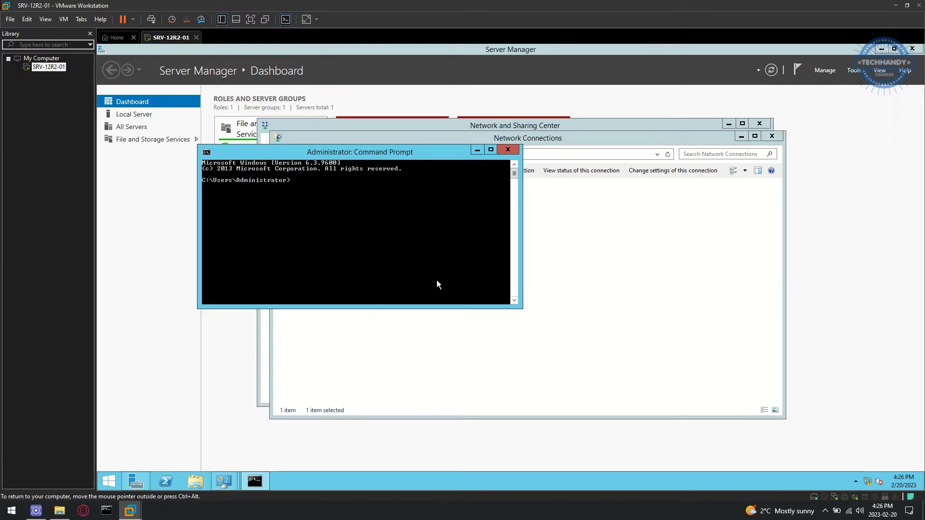
type("ipconfig /release")
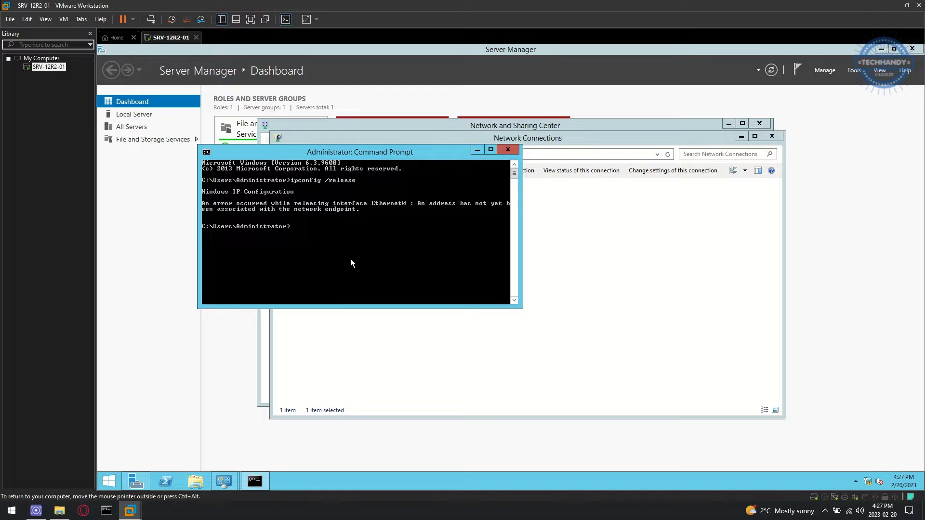
mouse_move(428, 224)
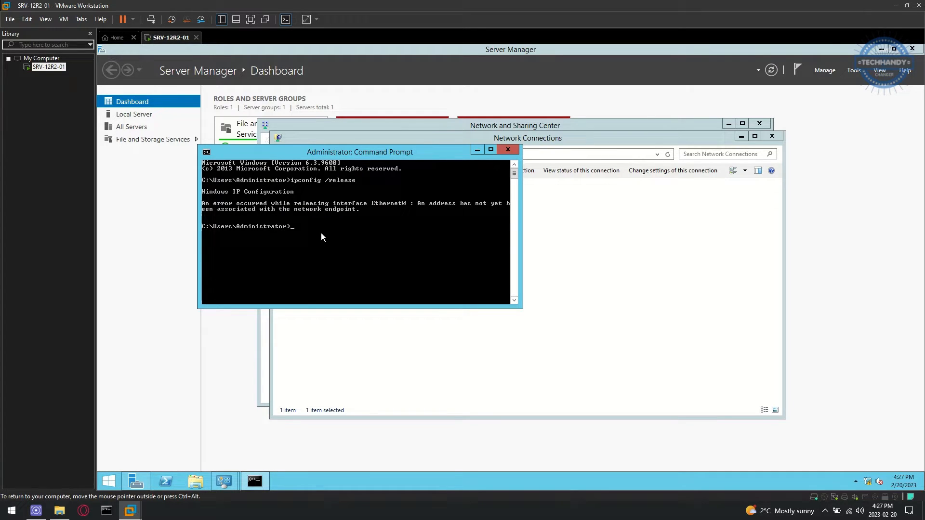
type("ipconfig /re")
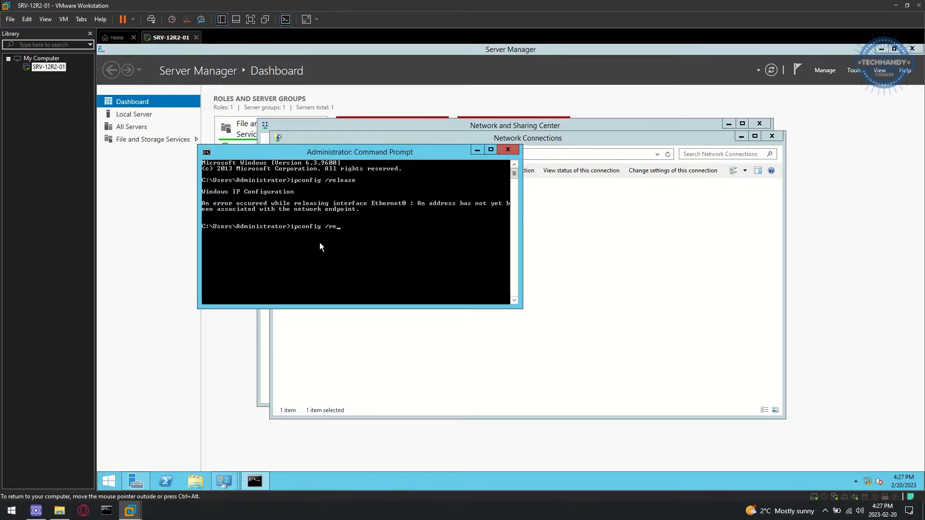
key("enter")
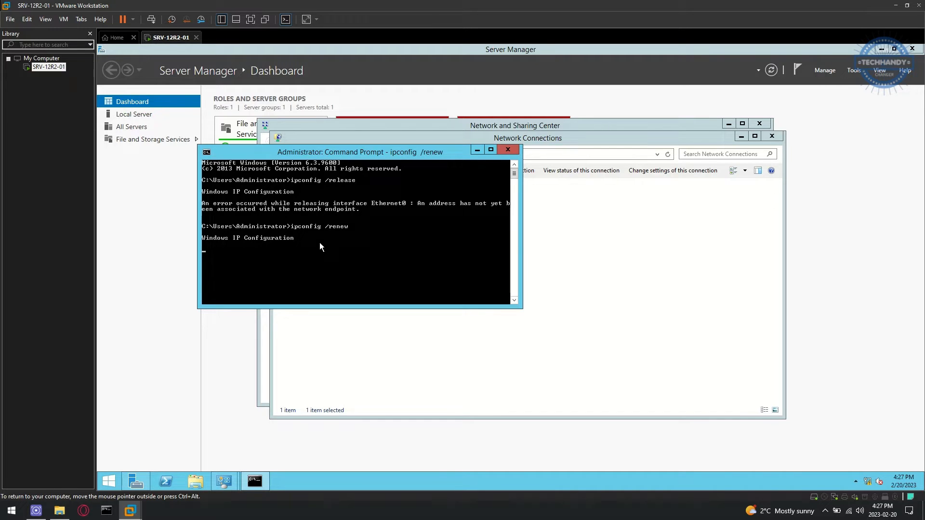
mouse_move(274, 264)
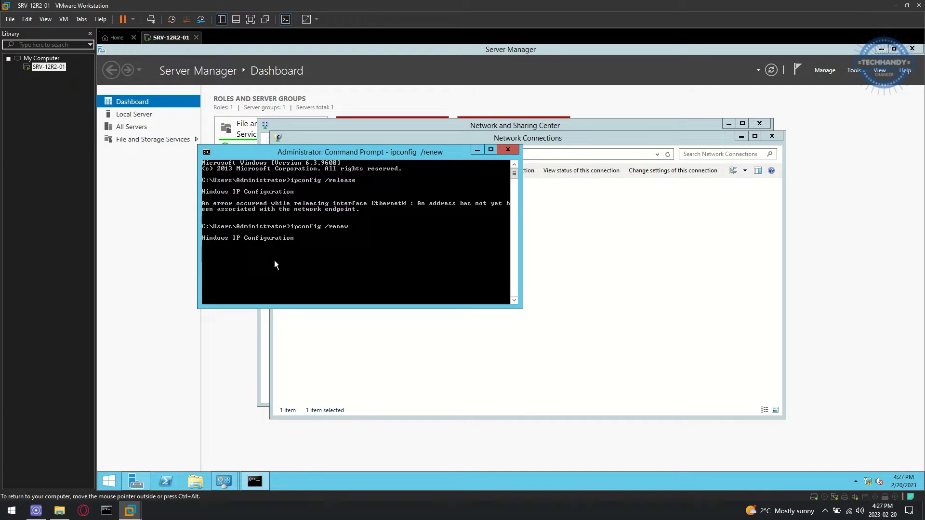
Step: Cancel the stalled renew, flush DNS, and run ipconfig showing 169.254.235.112
key("ctrl+c")
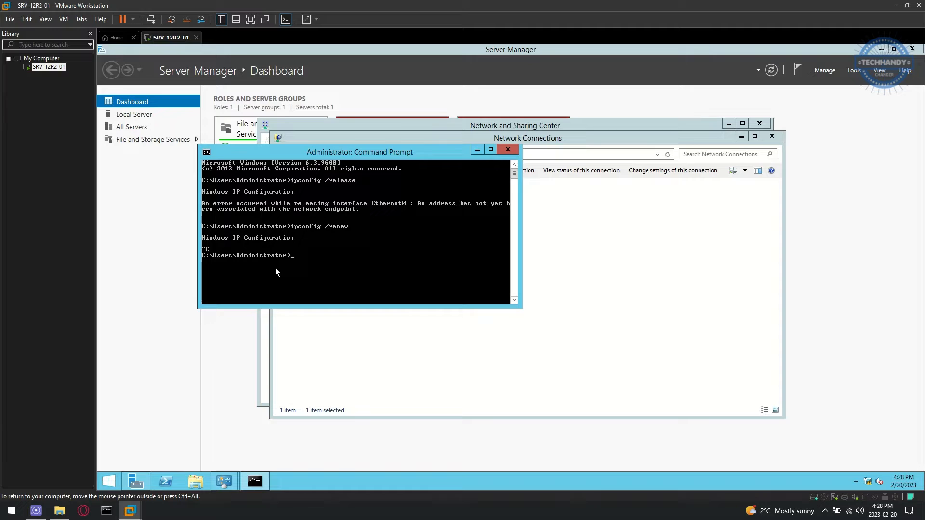
type("ipconfig /flushdns")
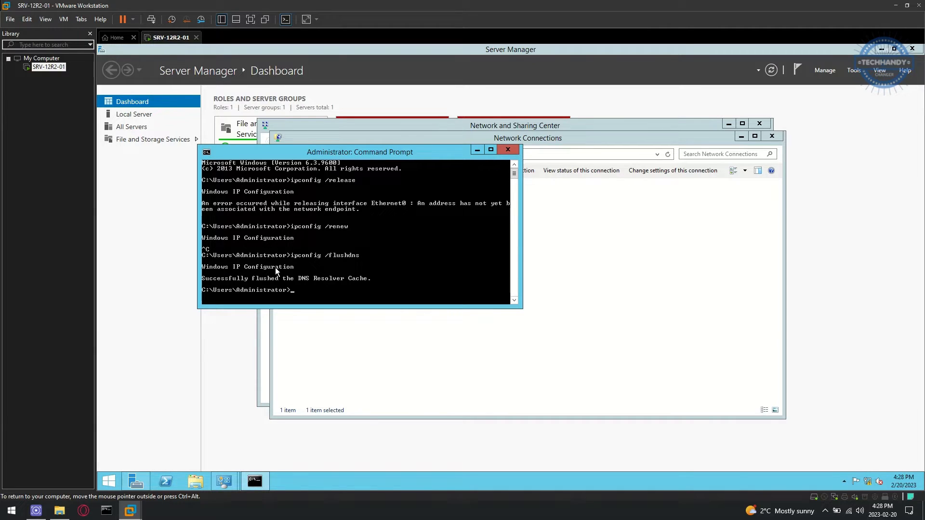
type("ipconfig")
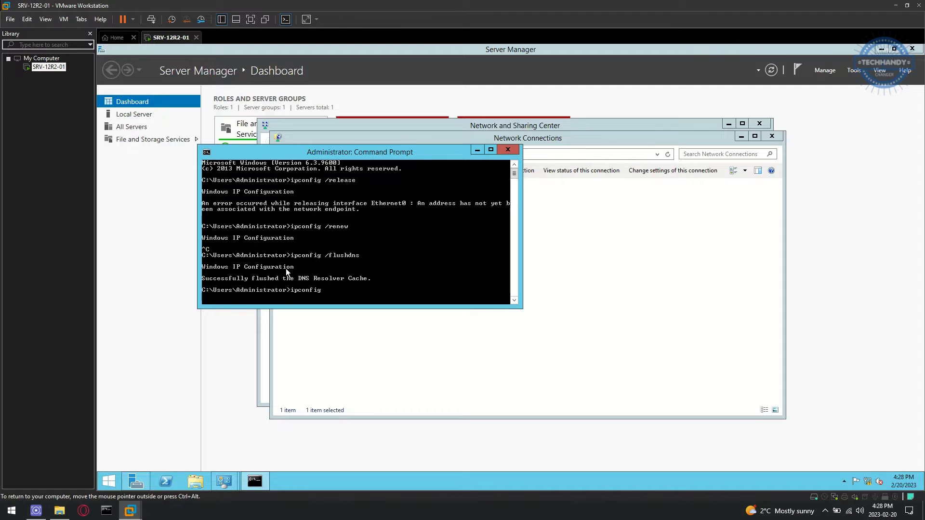
key("enter")
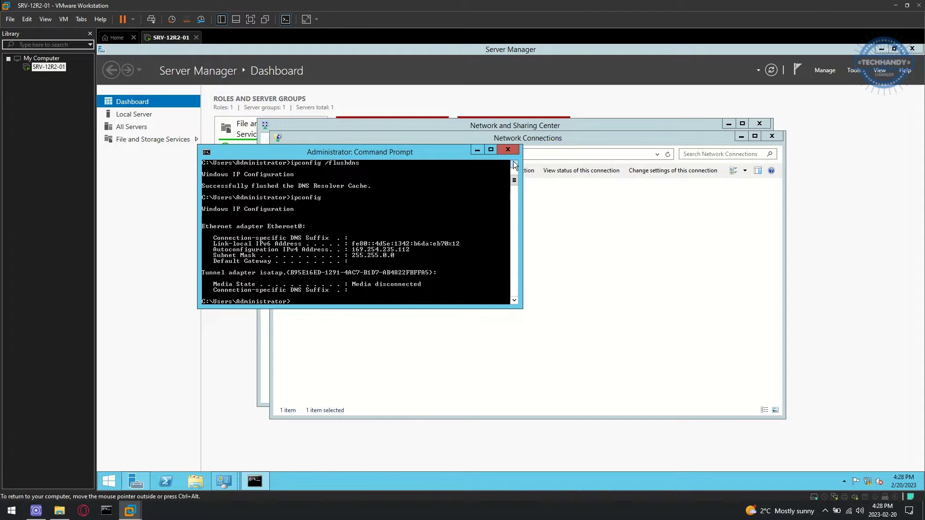
Step: Confirm the VM's network adapter is Bridged, then shut down the guest
left_click(62, 19)
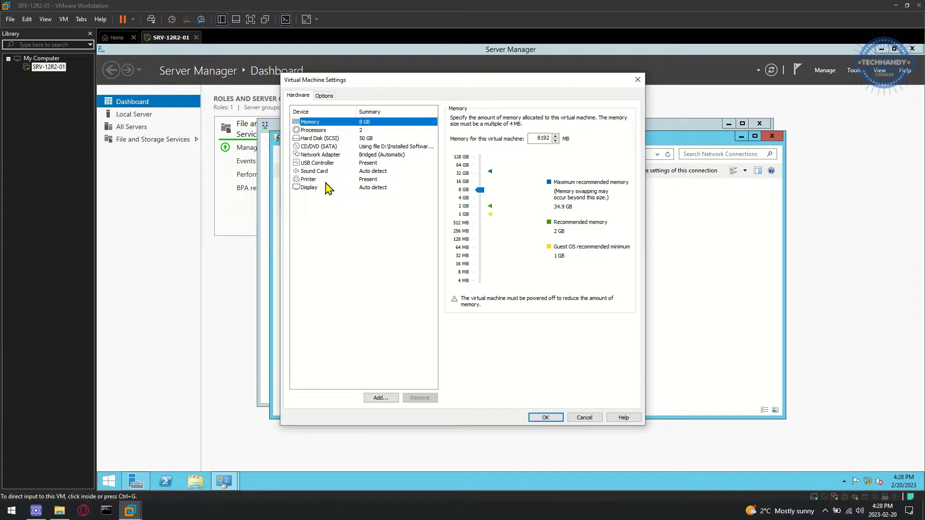
left_click(320, 154)
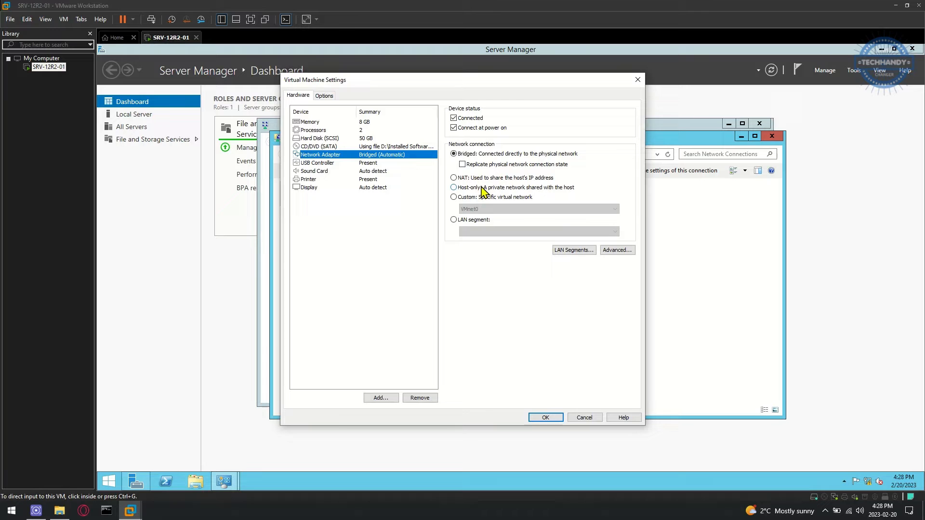
left_click(543, 417)
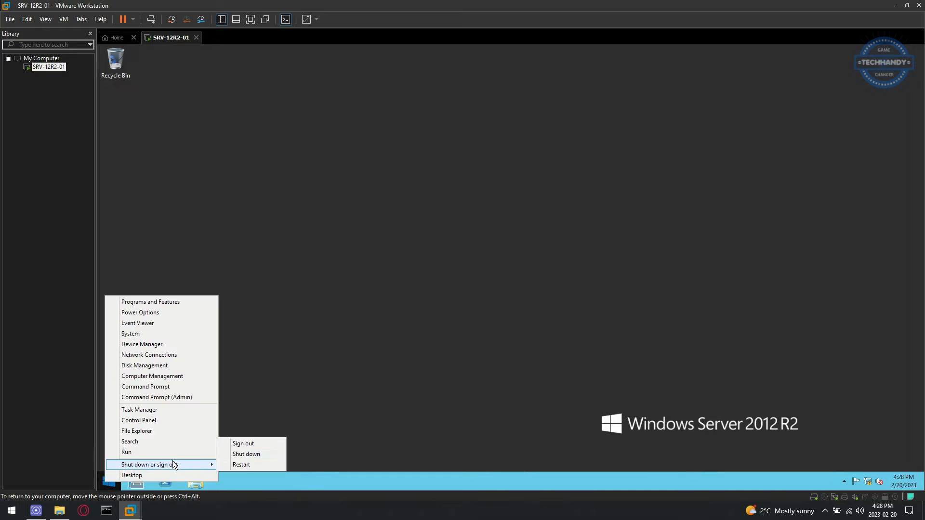
left_click(246, 454)
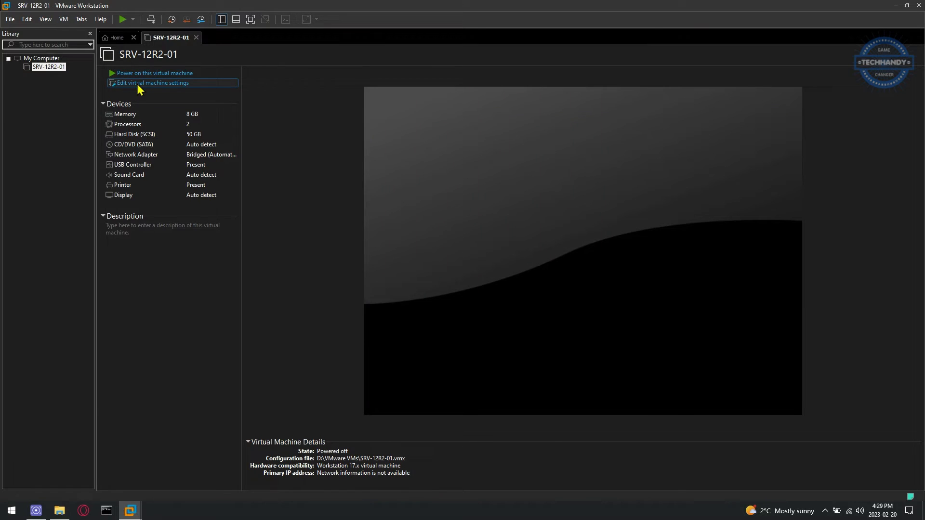
left_click(153, 83)
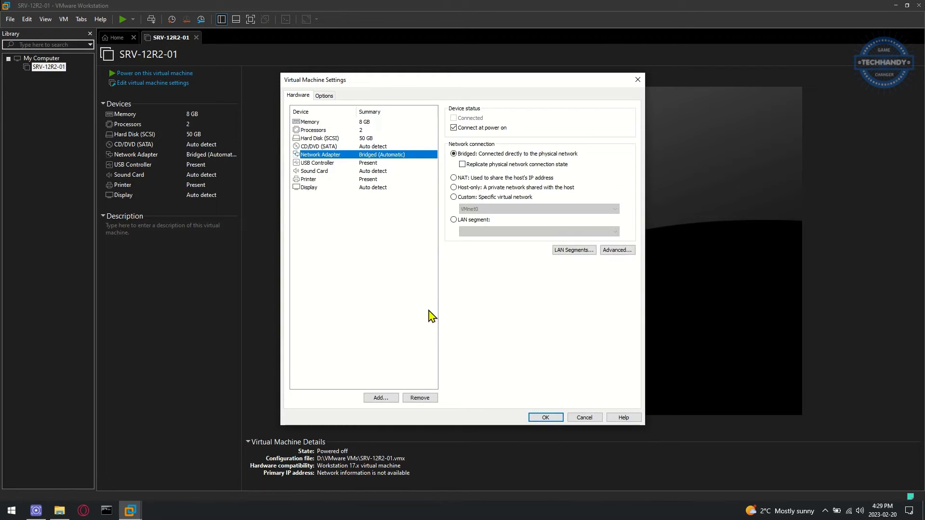
left_click(381, 397)
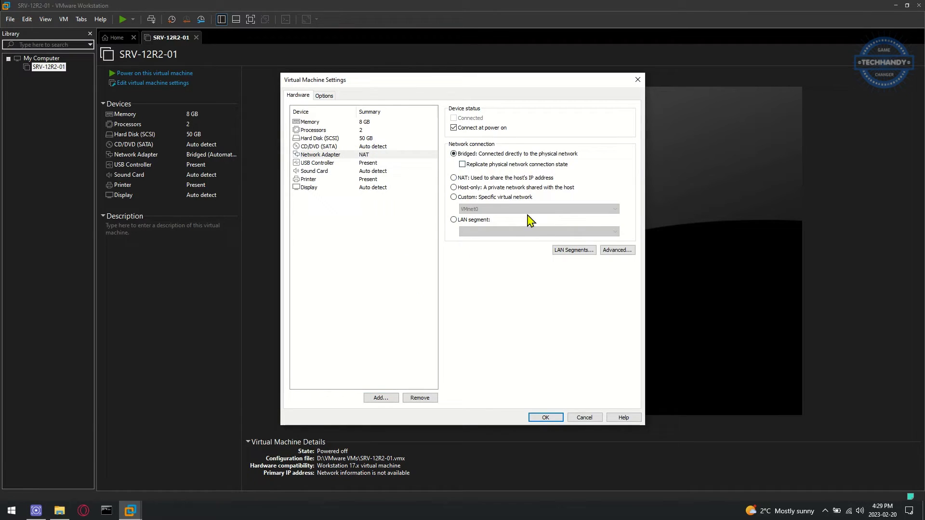
left_click(544, 417)
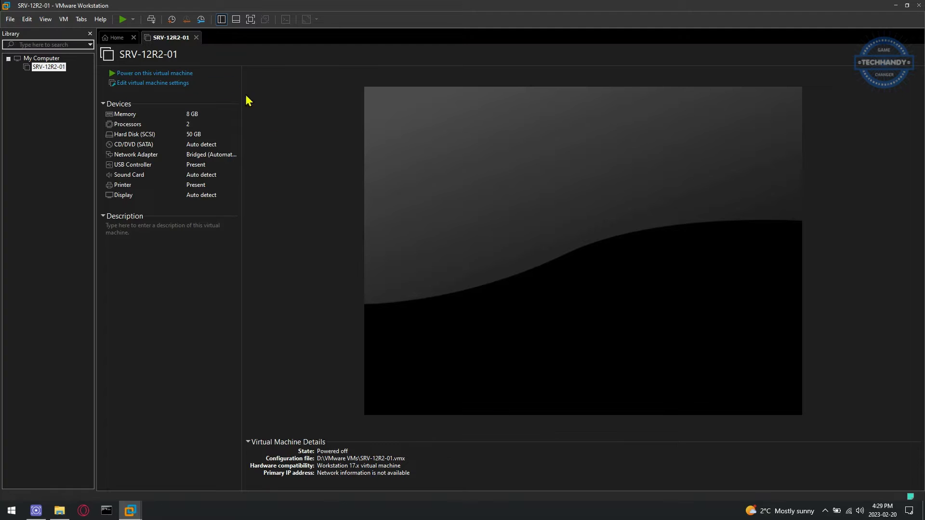
Step: Power on the VM, answer the missing-device prompt, and focus the guest
left_click(154, 72)
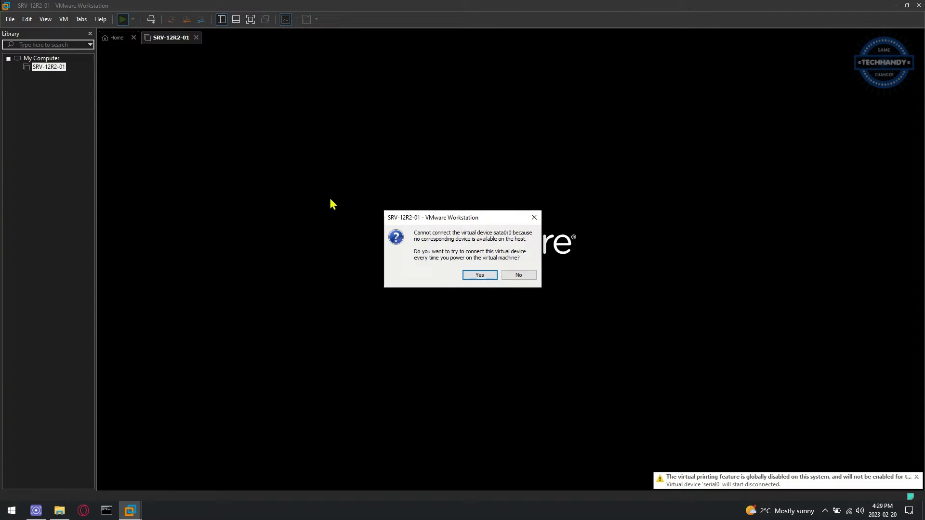
left_click(479, 275)
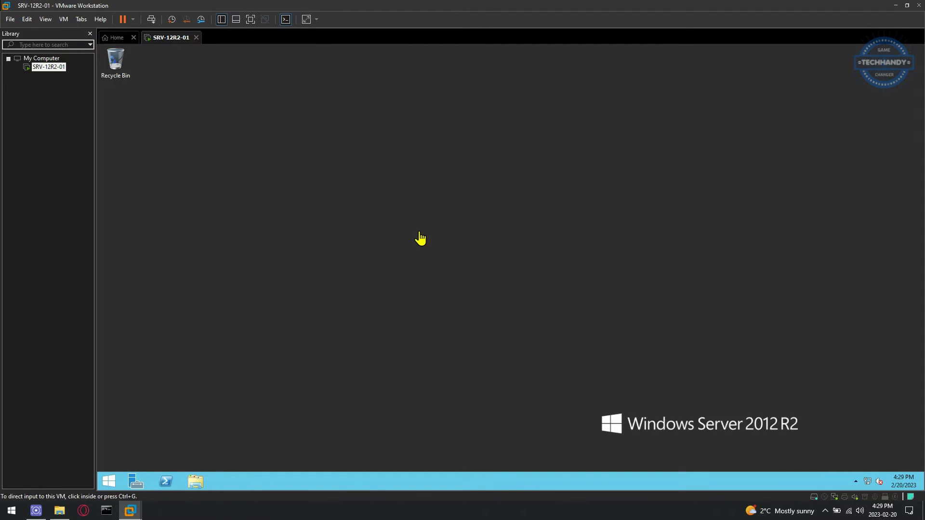
left_click(420, 236)
type("ipconfig")
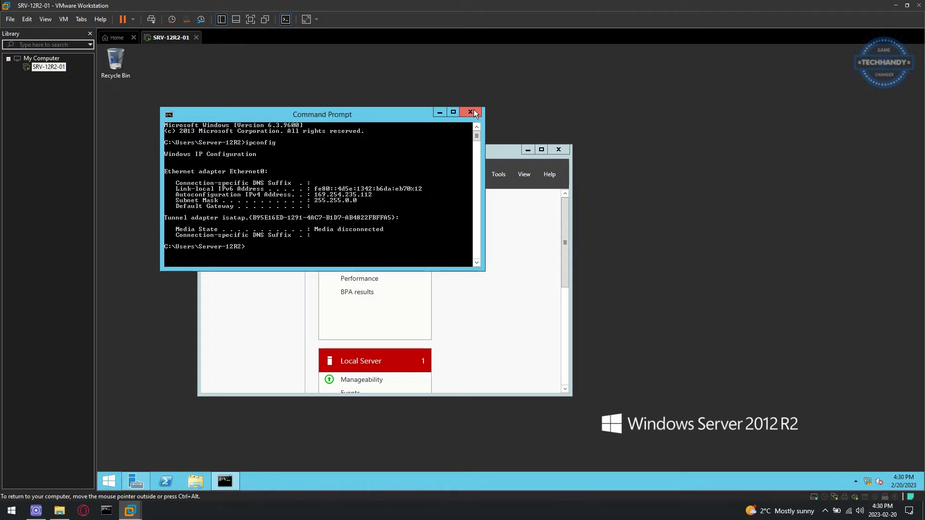
Step: Close Command Prompt and shut down the Windows Server guest again
left_click(471, 112)
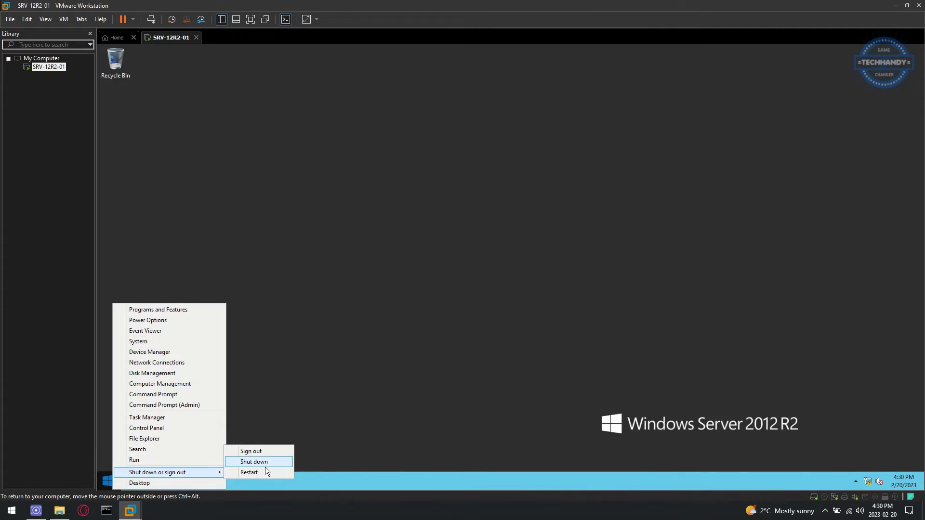
left_click(253, 462)
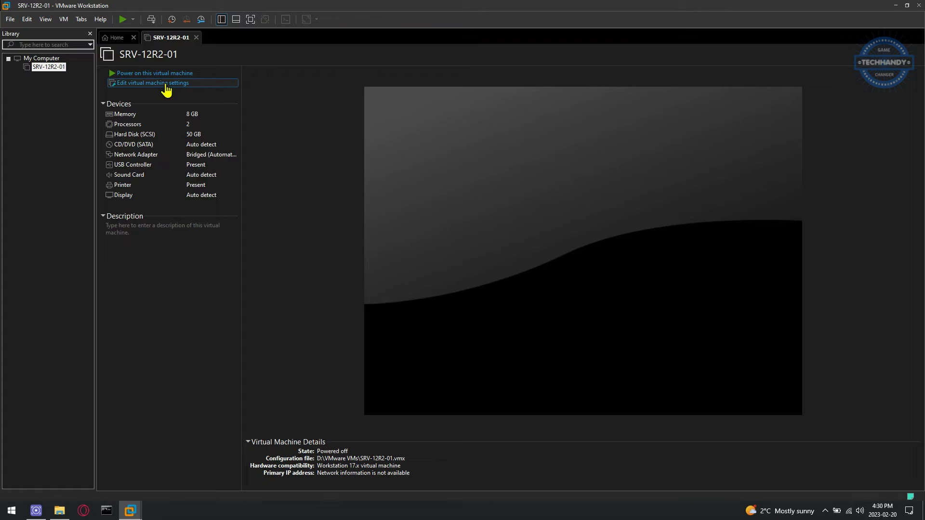
Step: Generate MAC address 00:50:56:32:F5:9E for the bridged adapter and save the settings
left_click(153, 83)
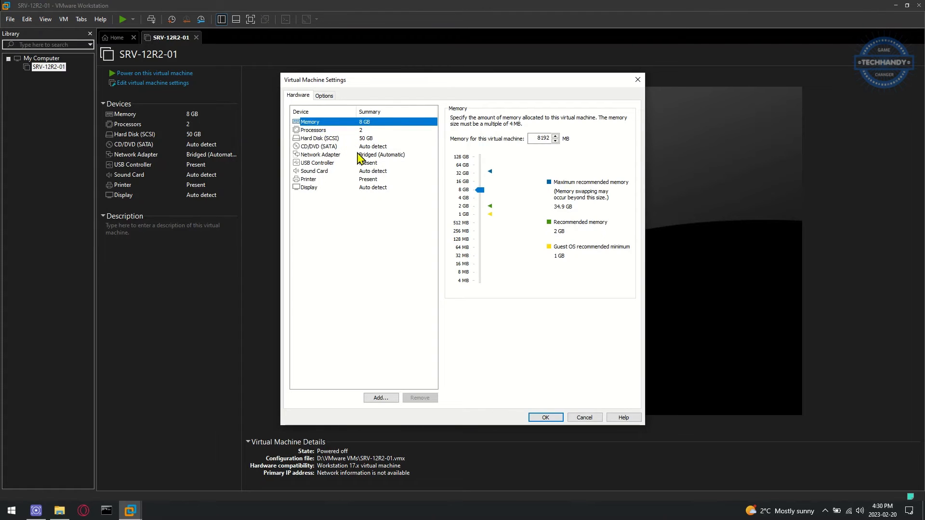
left_click(320, 154)
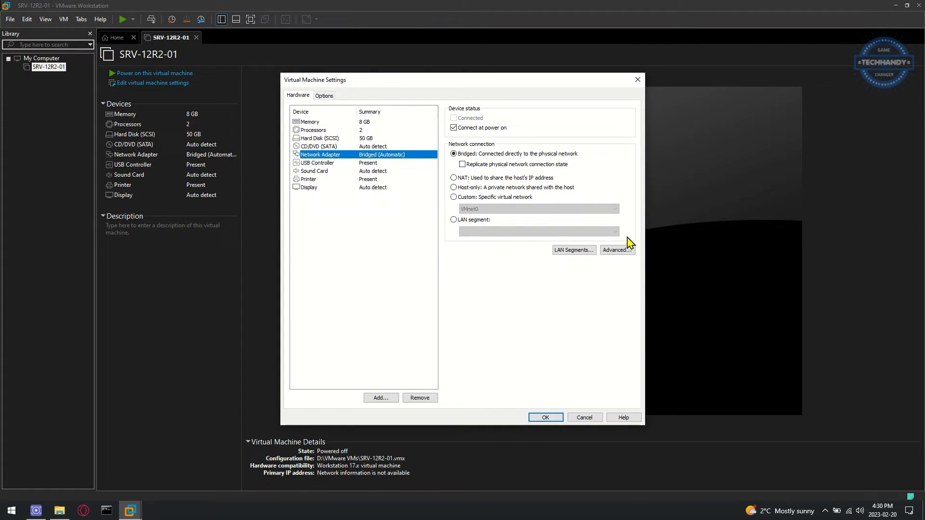
left_click(617, 250)
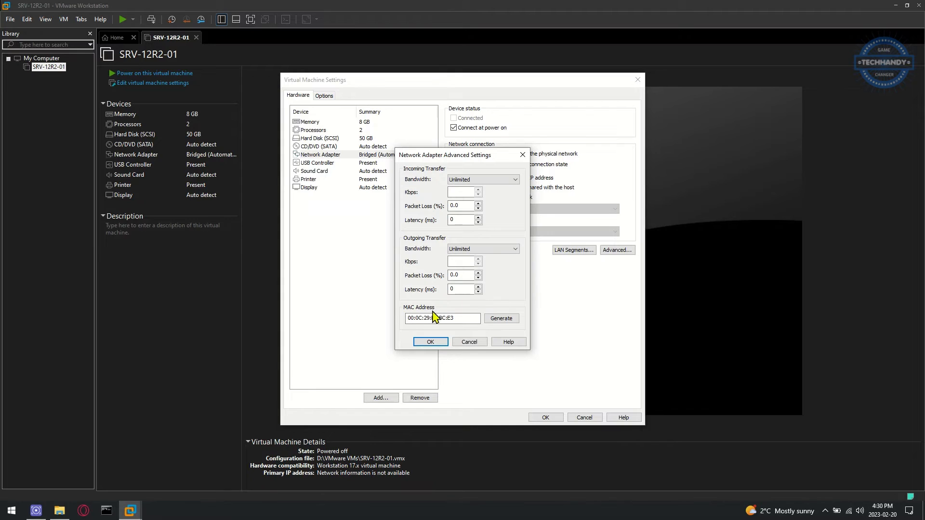
left_click(501, 318)
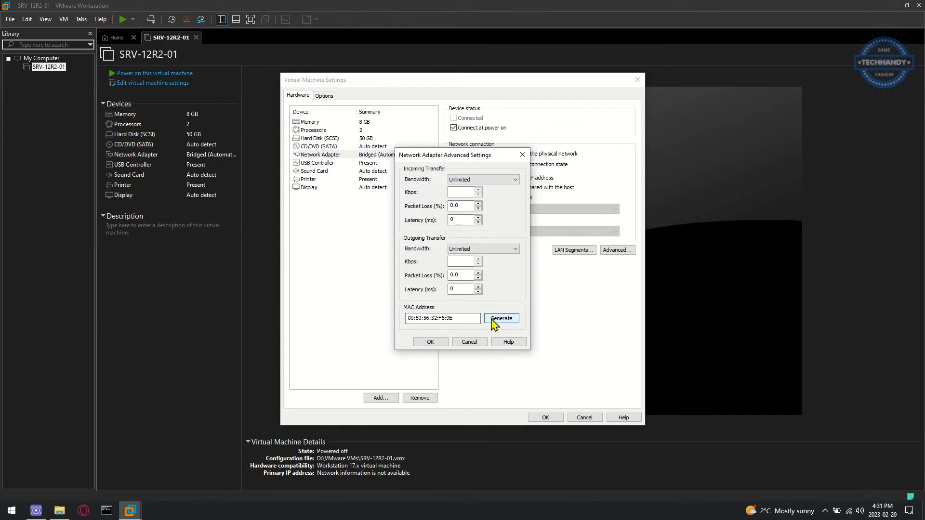
left_click(430, 342)
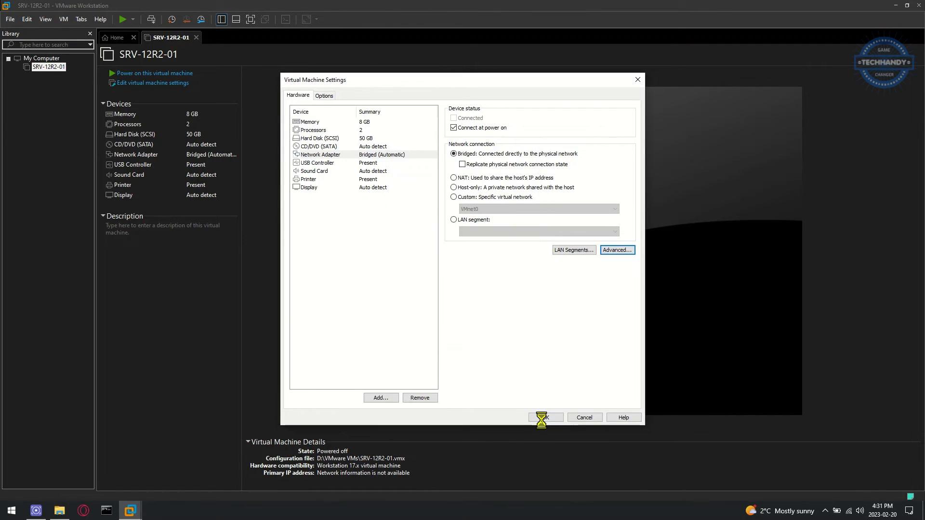
left_click(540, 417)
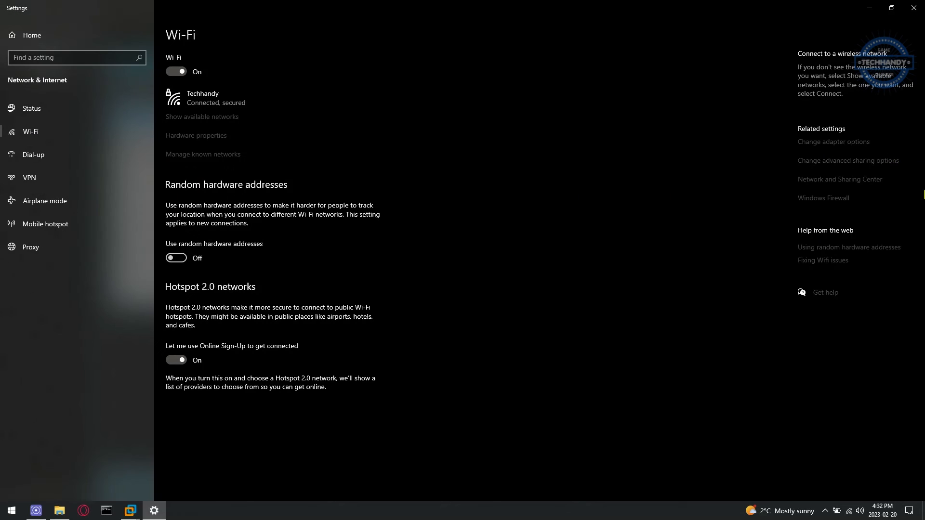
Step: List the host's network adapters and choose an action on Ethernet 2
left_click(832, 142)
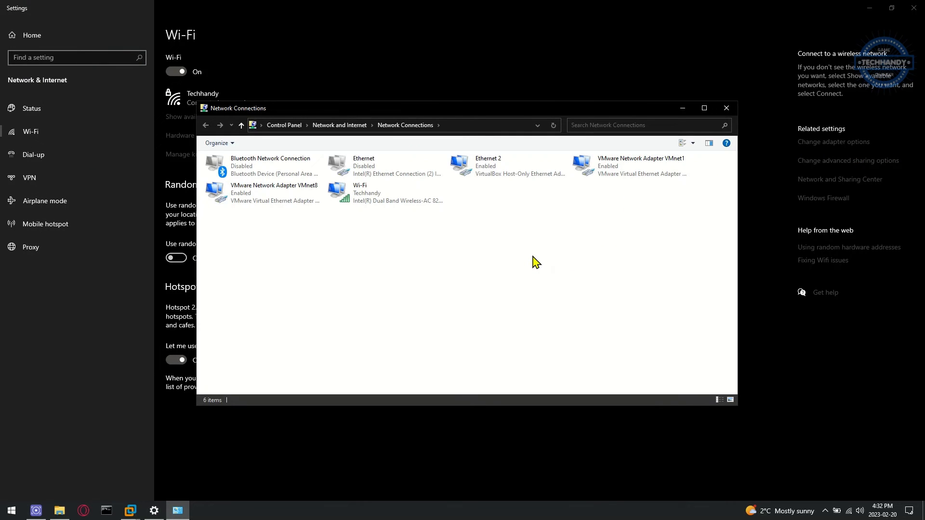
mouse_move(527, 249)
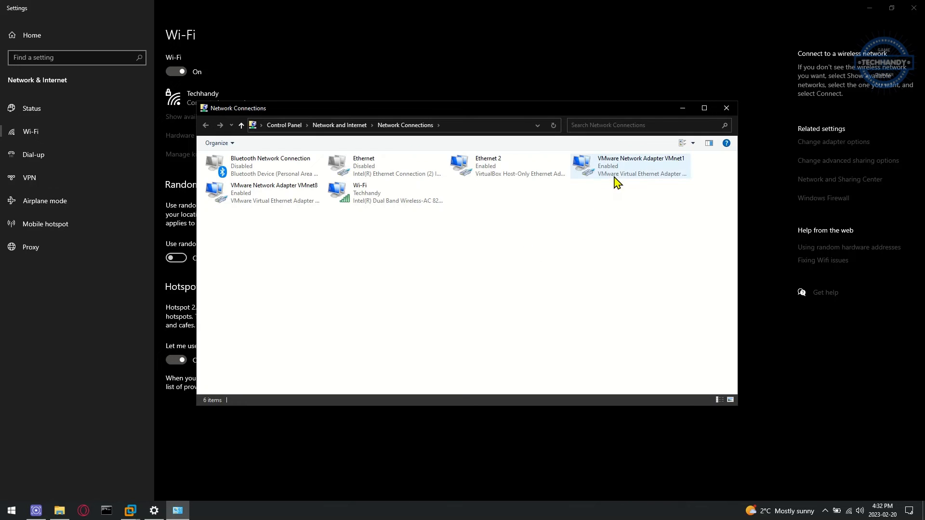
mouse_move(649, 179)
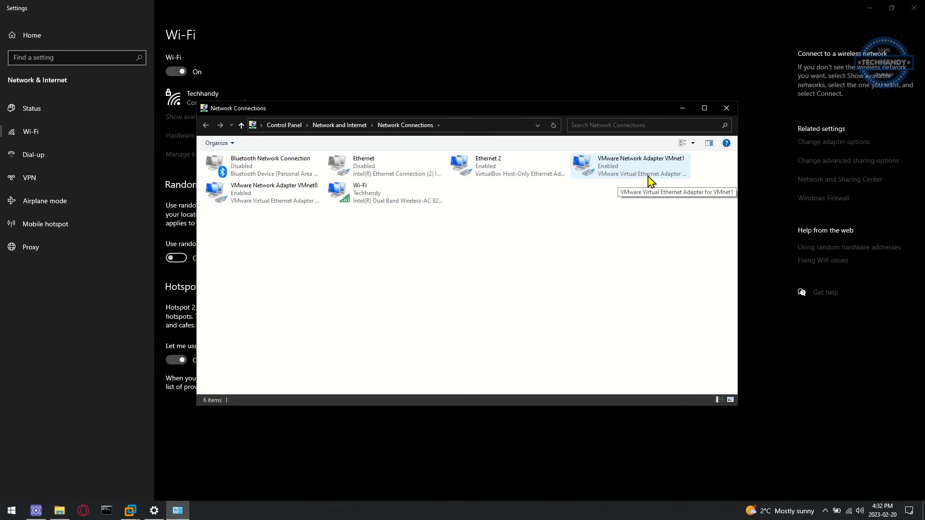
mouse_move(247, 207)
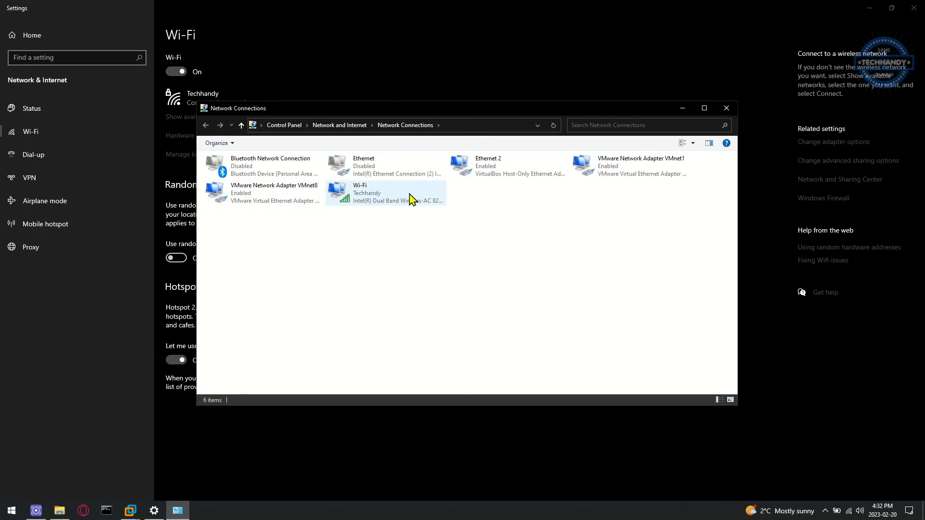
right_click(506, 165)
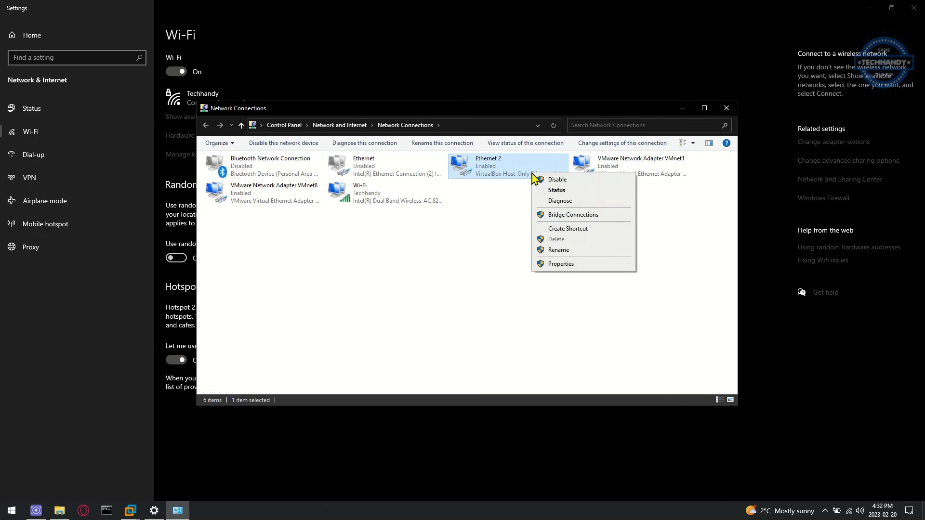
left_click(557, 180)
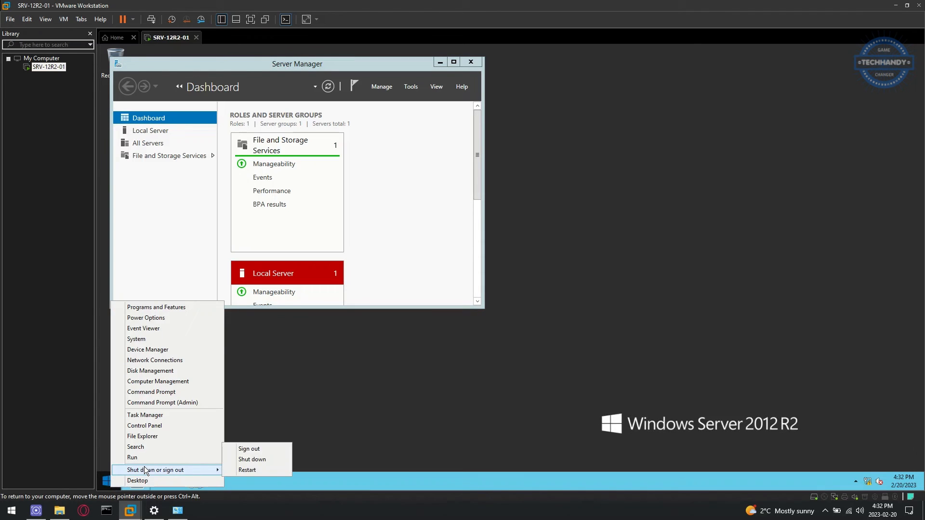
Step: Restart the Windows Server guest and open its Start screen
left_click(248, 470)
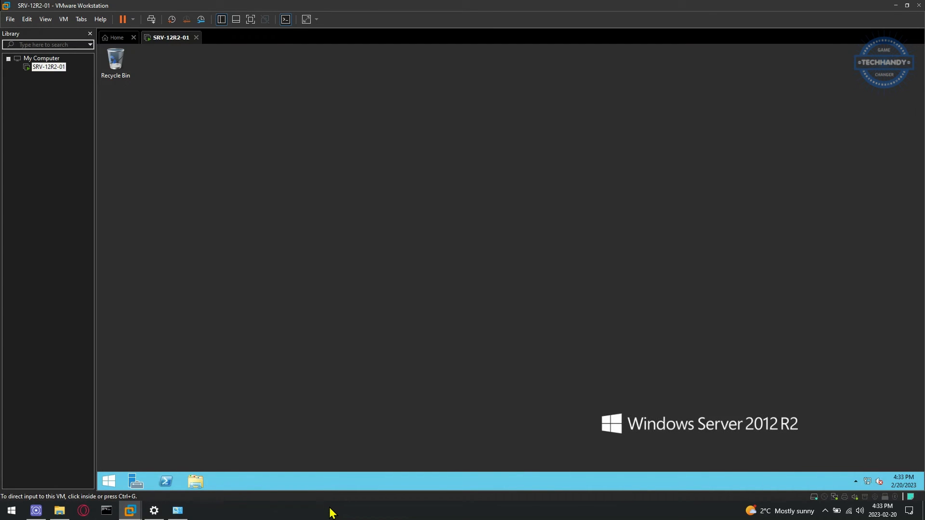
left_click(135, 481)
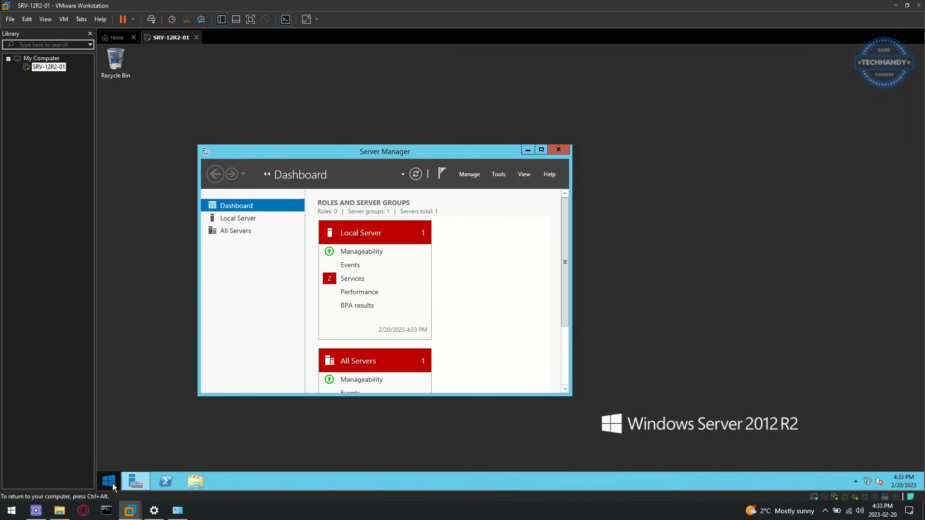
left_click(108, 481)
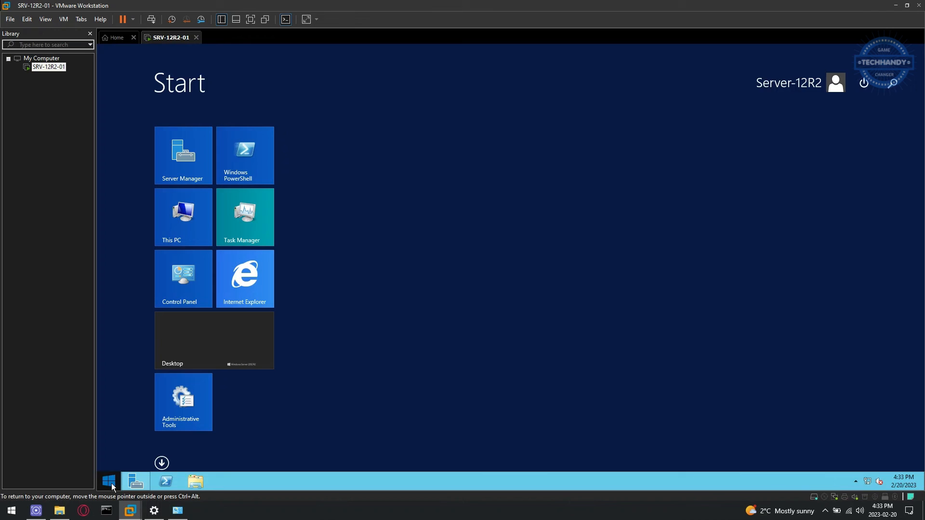
Step: Run ipconfig showing IPv4 10.20.30.104 and gateway 10.20.30.1, then start a ping
type("Control Panel")
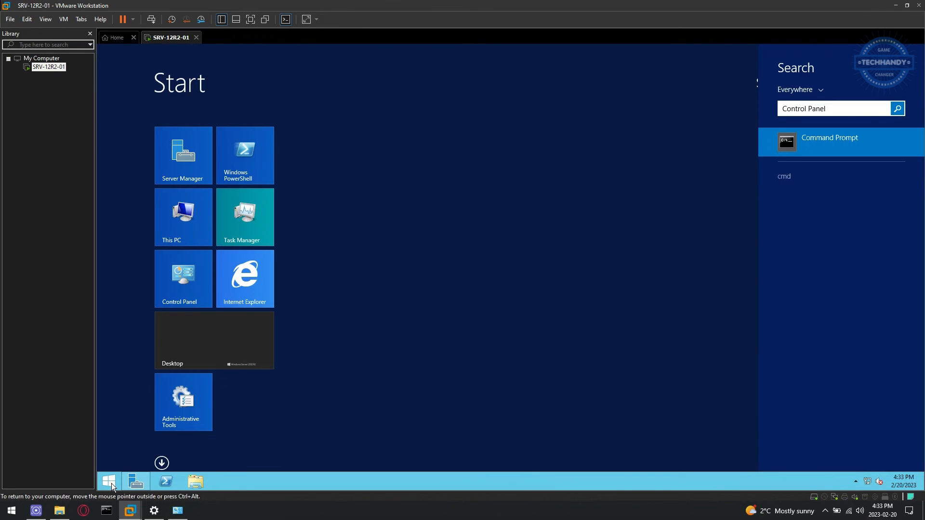
left_click(829, 142)
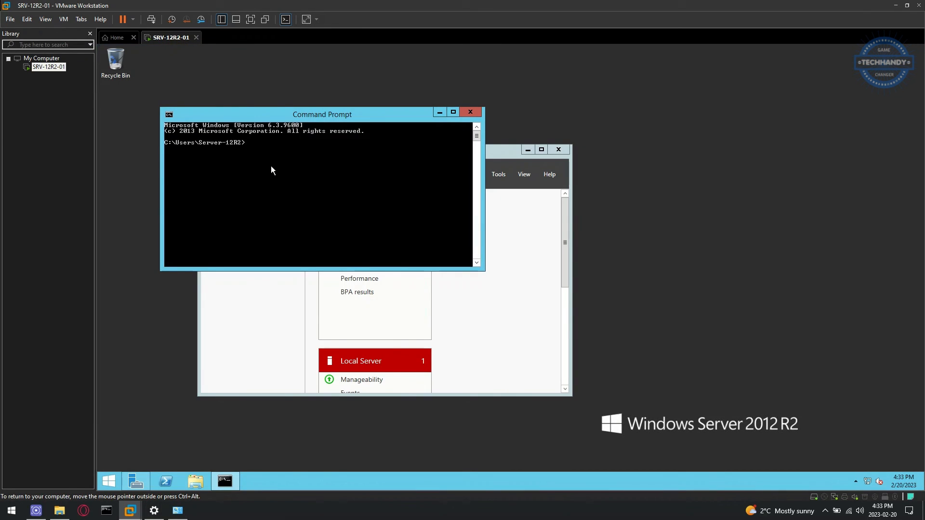
type("upconfig")
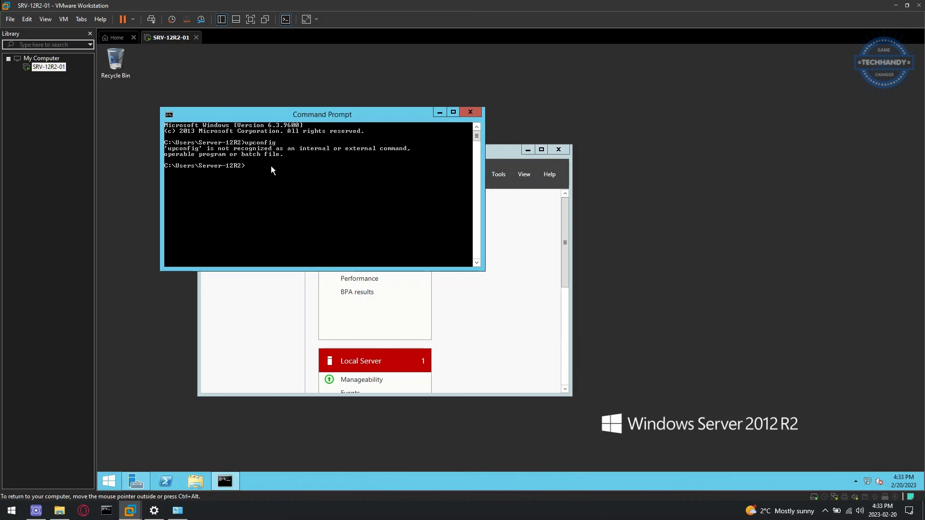
type("ipconfig")
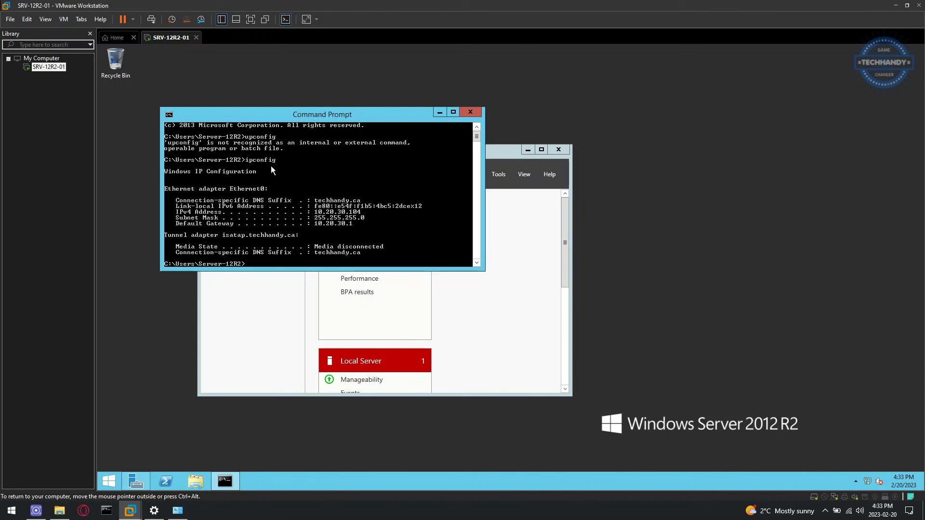
mouse_move(522, 346)
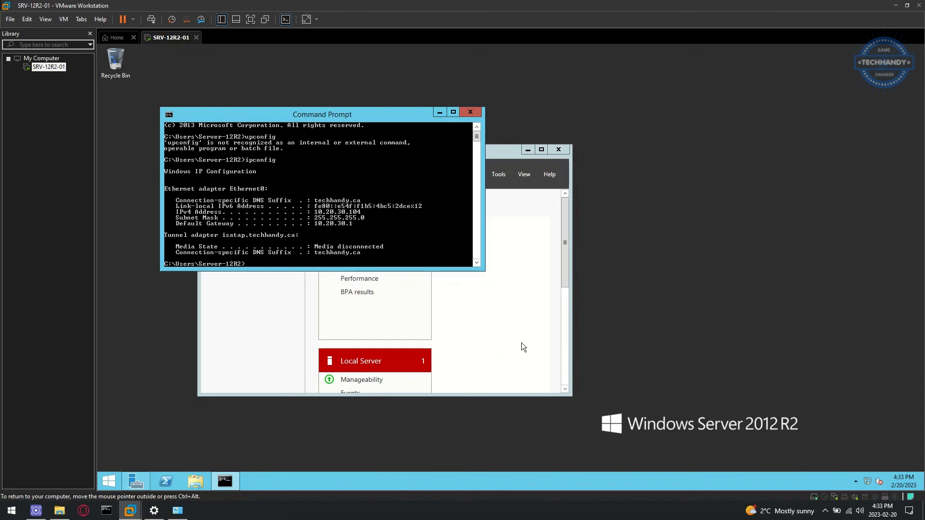
type("ping")
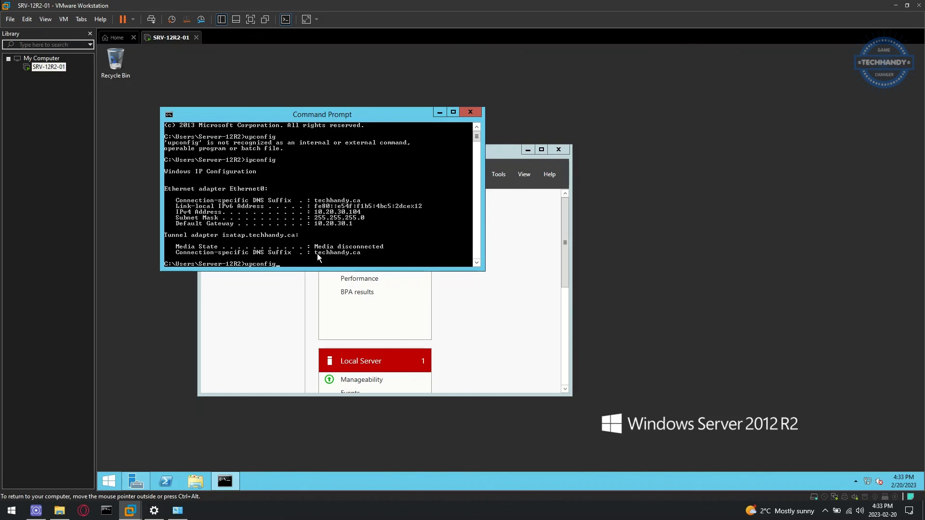
type("ping")
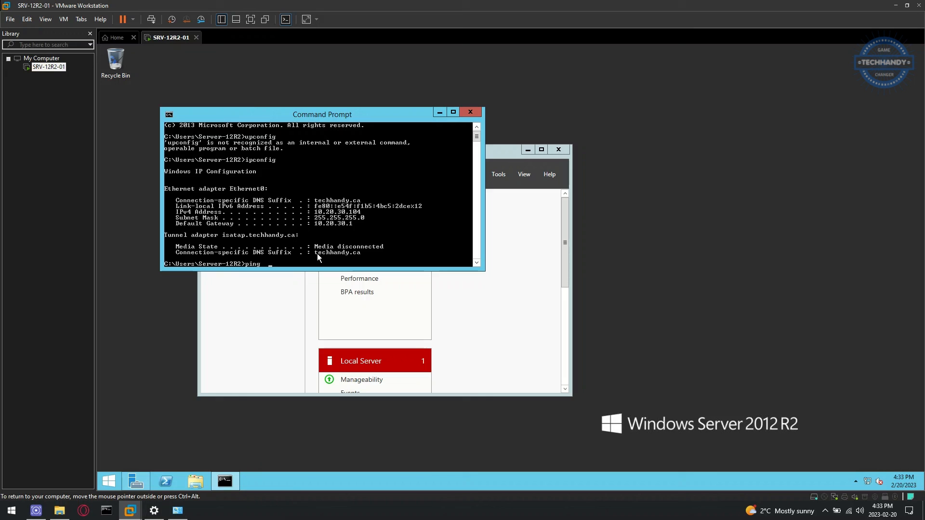